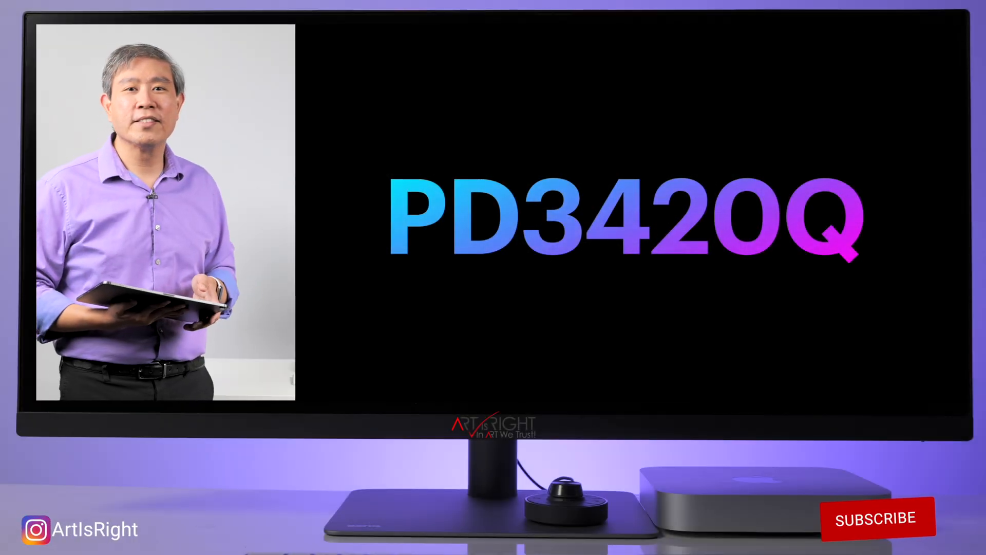
pyautogui.click(876, 519)
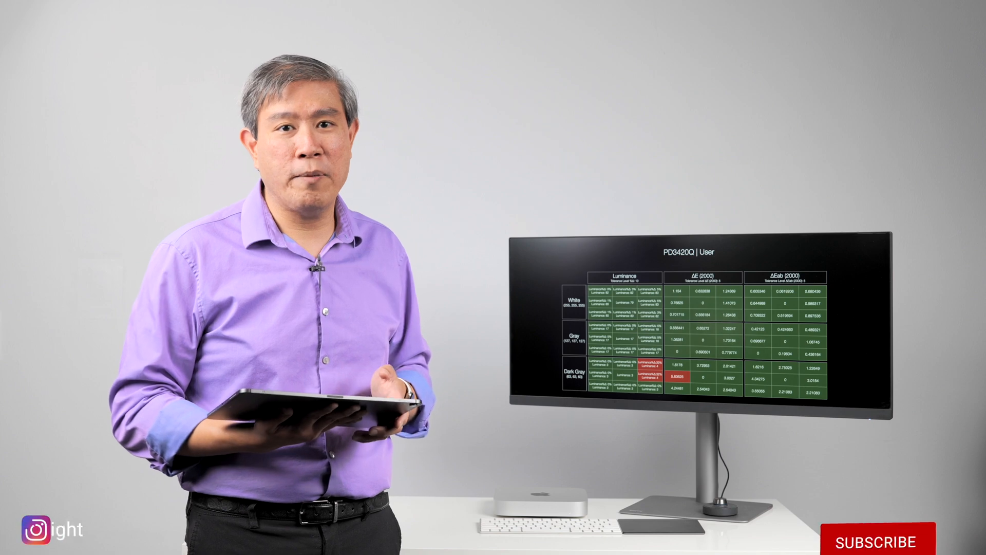
pyautogui.click(873, 524)
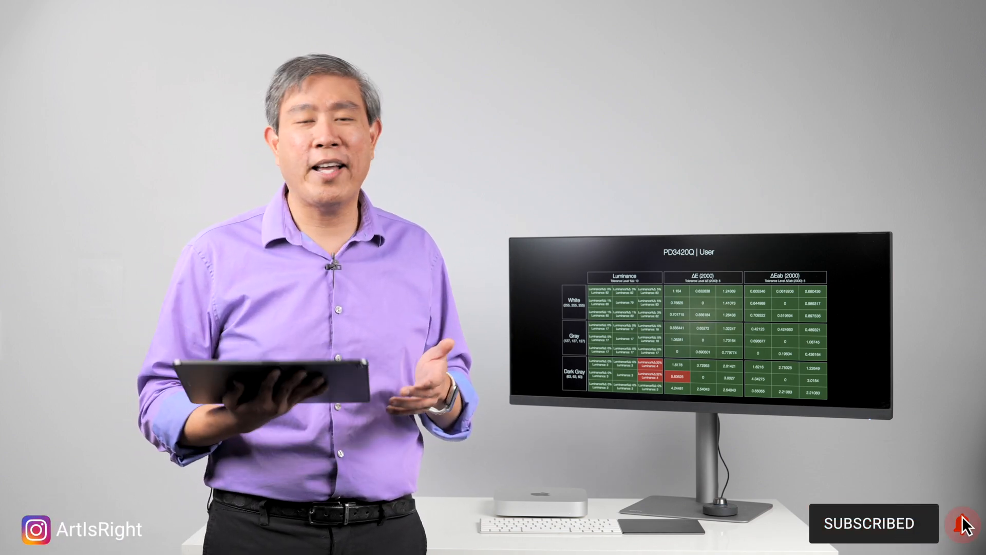